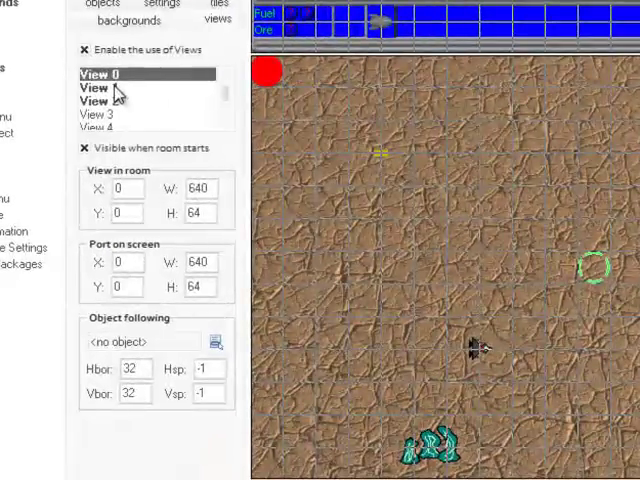
# - Look through View 0 and View 1, ending on View 1's 640×416 scrolling view
pyautogui.click(95, 87)
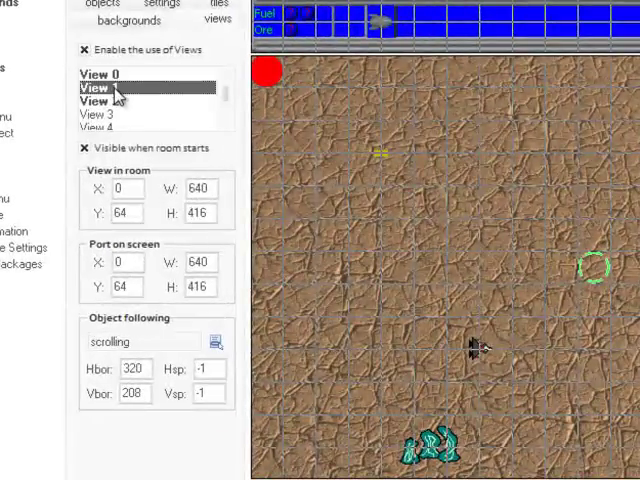
pyautogui.click(110, 87)
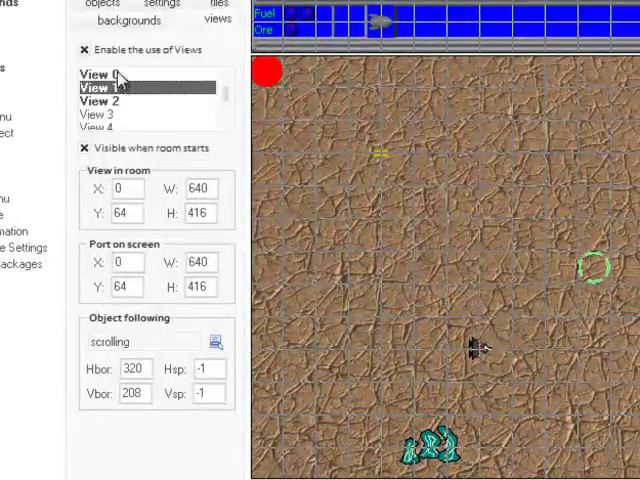
pyautogui.click(100, 73)
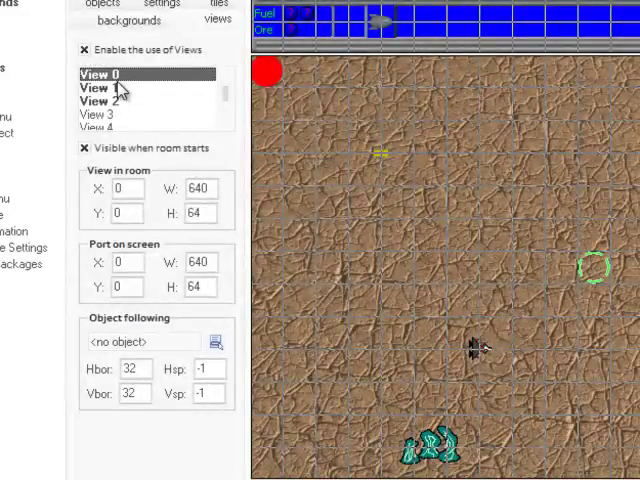
pyautogui.click(98, 88)
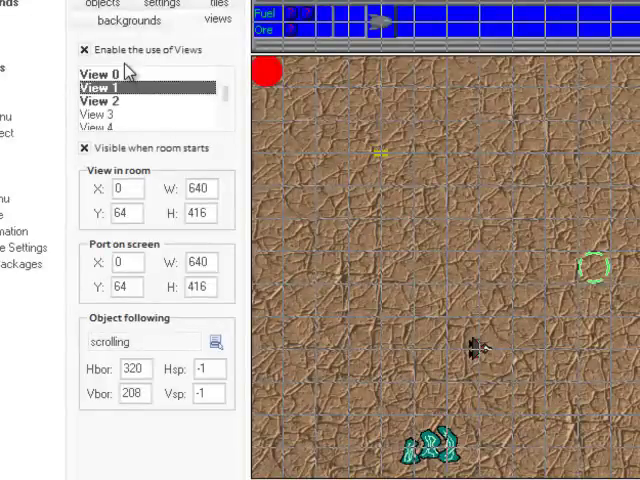
# - Select View 2, the 128×96 mini-map port, and review its Y values 640 and 64
pyautogui.click(100, 101)
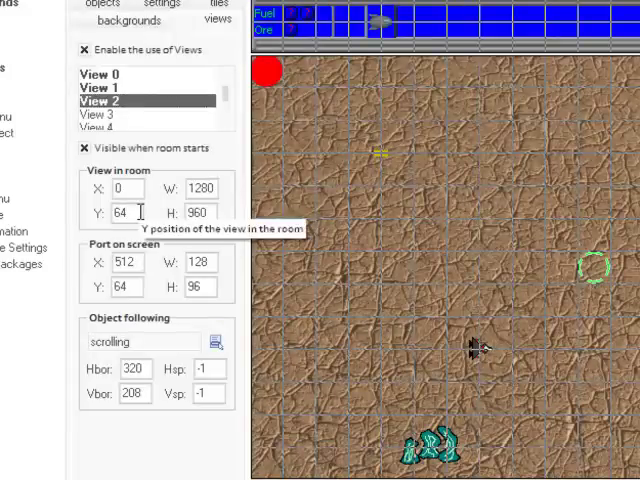
pyautogui.write('640')
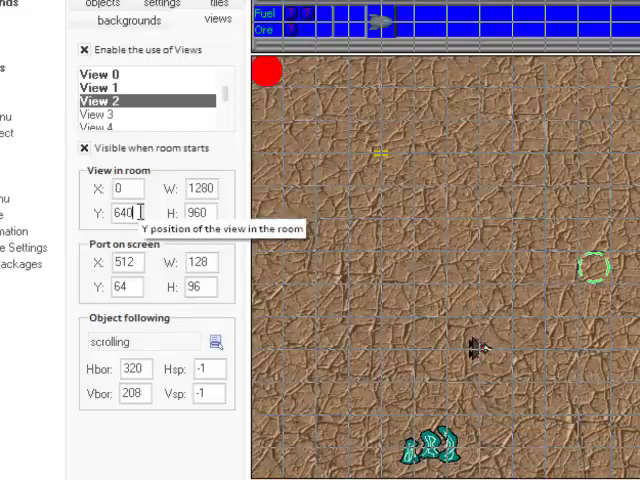
pyautogui.write('64')
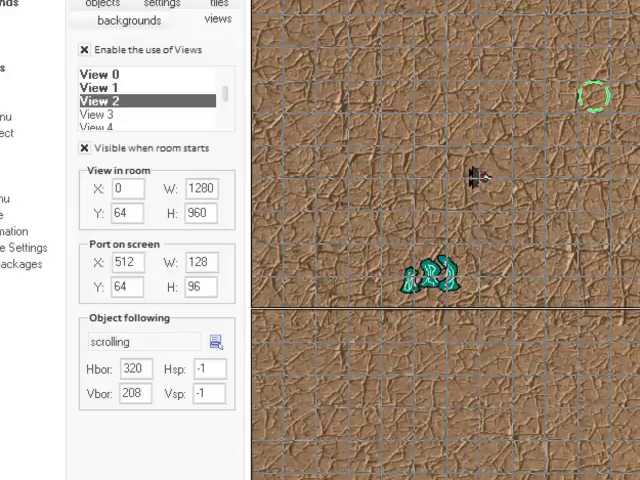
pyautogui.moveTo(167, 375)
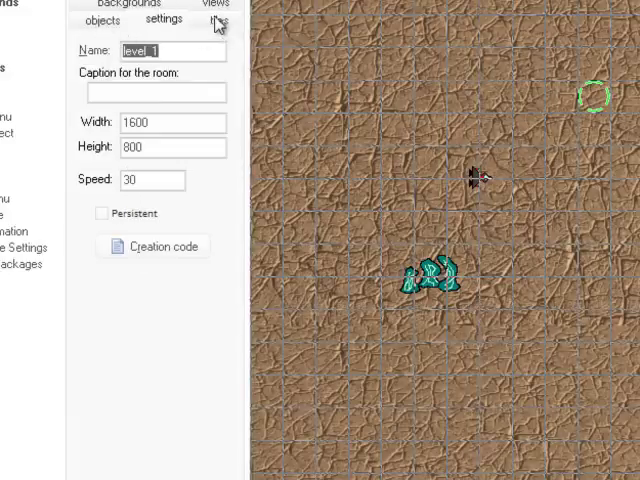
# - Check the room's settings tab, then return to the views tab
pyautogui.click(217, 20)
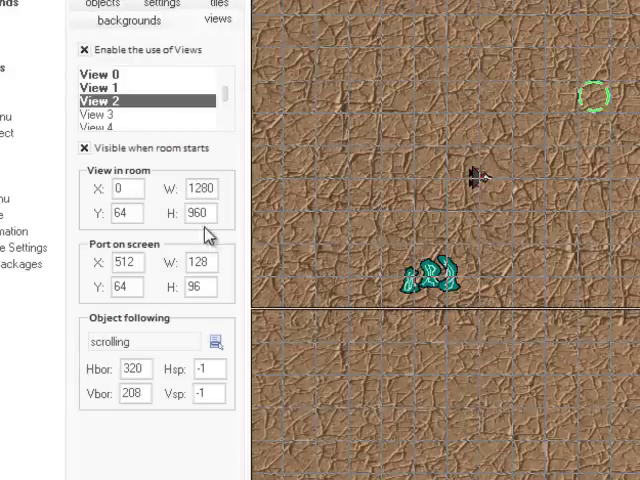
pyautogui.moveTo(203, 214)
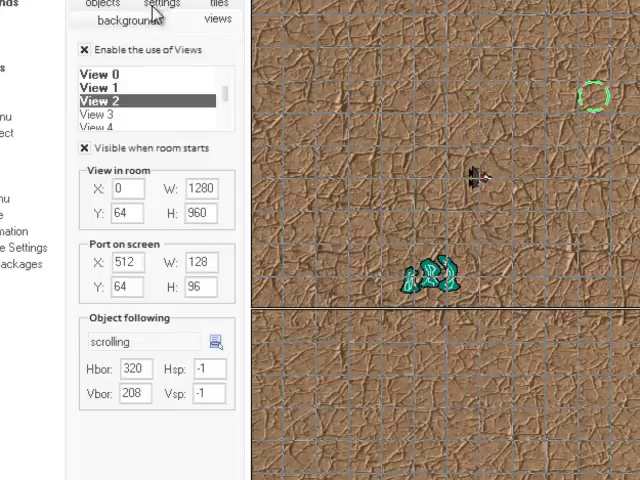
pyautogui.click(163, 19)
pyautogui.write('1')
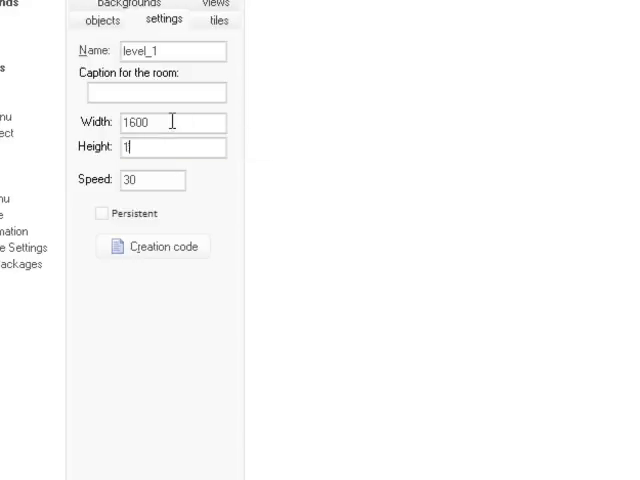
pyautogui.click(215, 4)
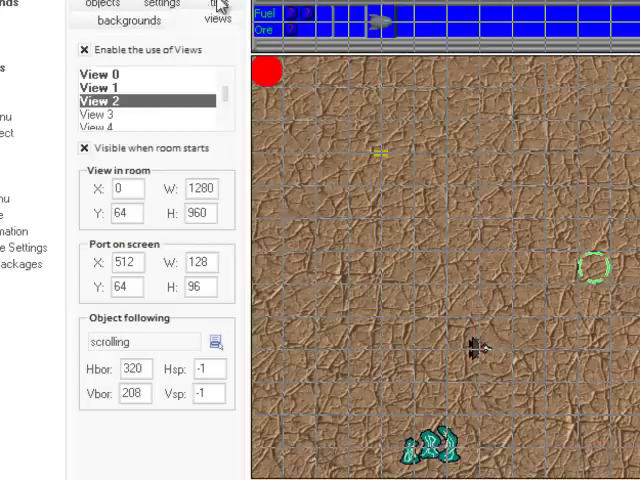
pyautogui.moveTo(153, 372)
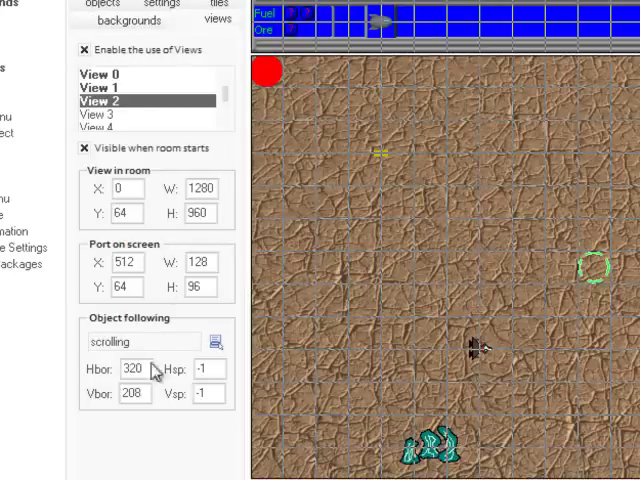
pyautogui.moveTo(180, 398)
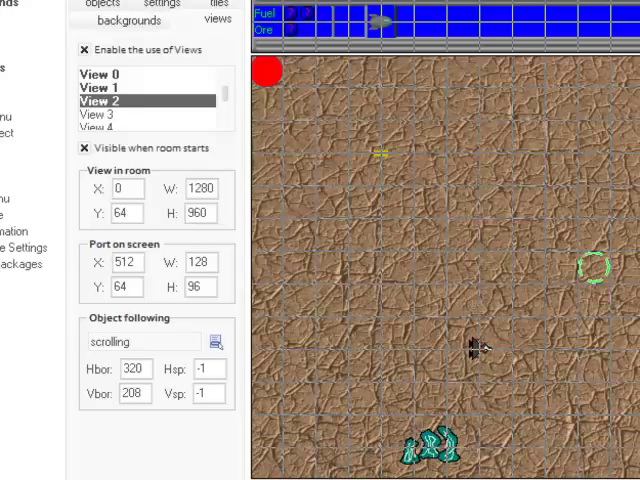
pyautogui.moveTo(535, 413)
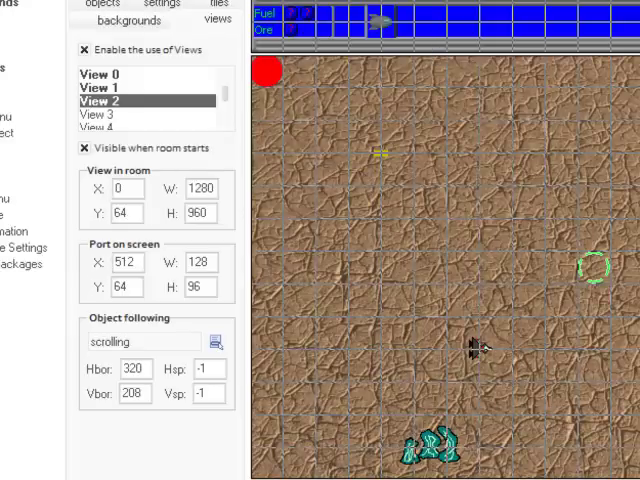
pyautogui.moveTo(338, 111)
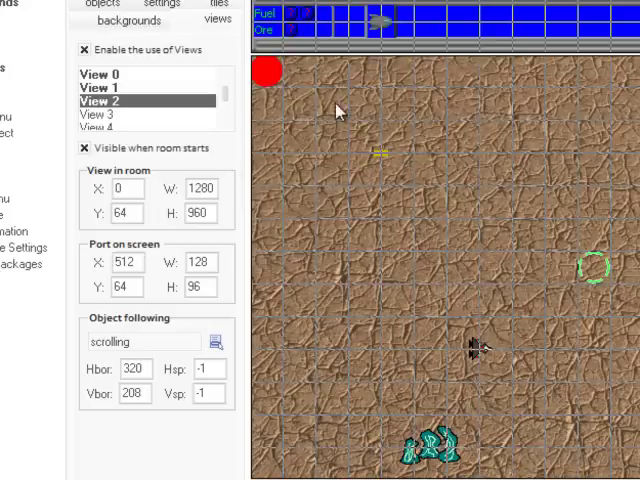
pyautogui.click(200, 188)
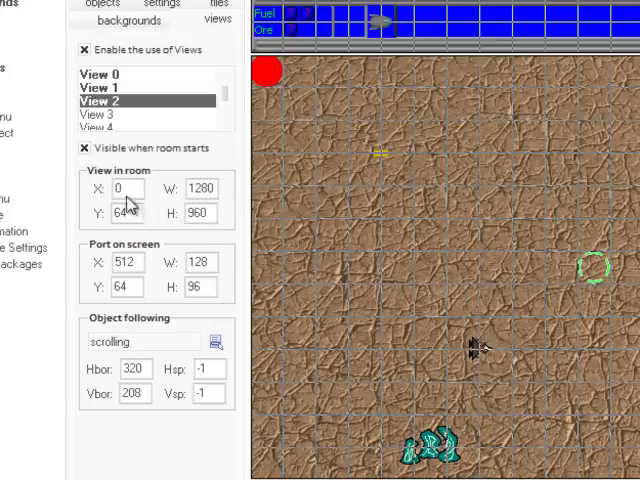
pyautogui.moveTo(130, 210)
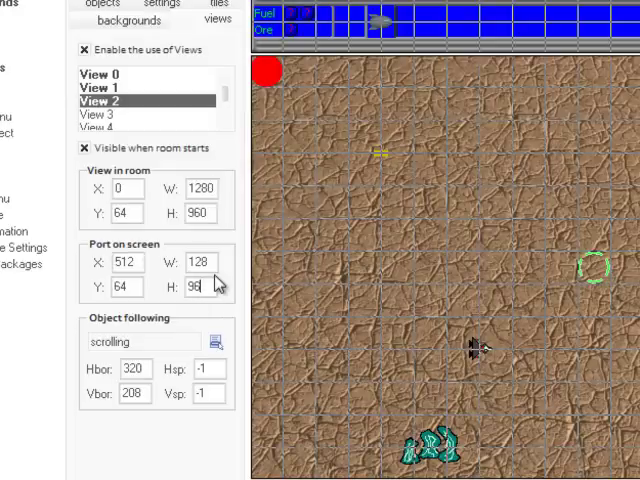
pyautogui.moveTo(200, 263)
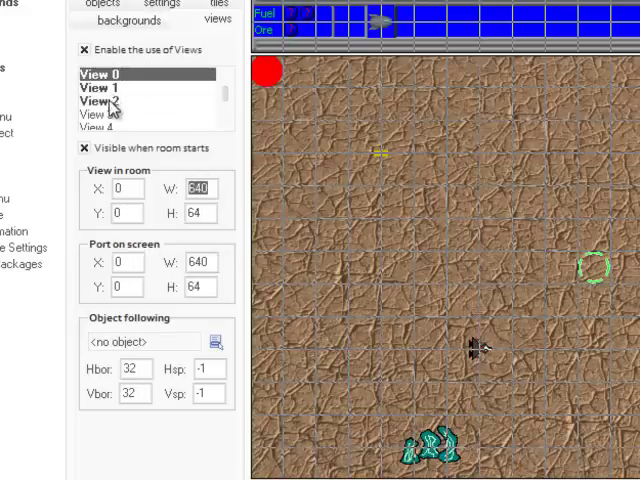
# - Select View 0, then View 1, the 640×416 view at y 64
pyautogui.click(98, 100)
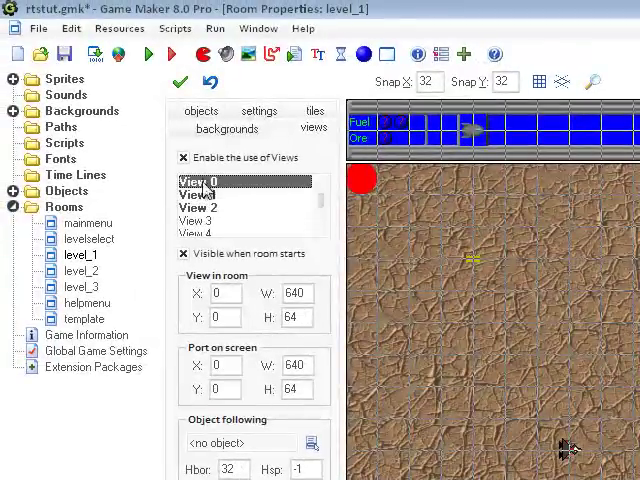
pyautogui.click(200, 195)
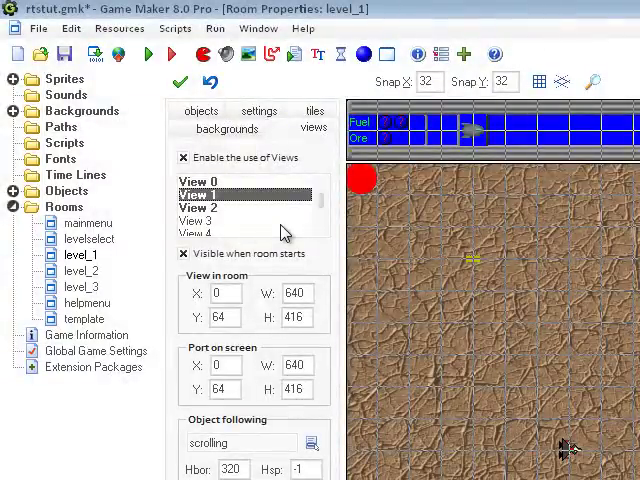
pyautogui.moveTo(260, 258)
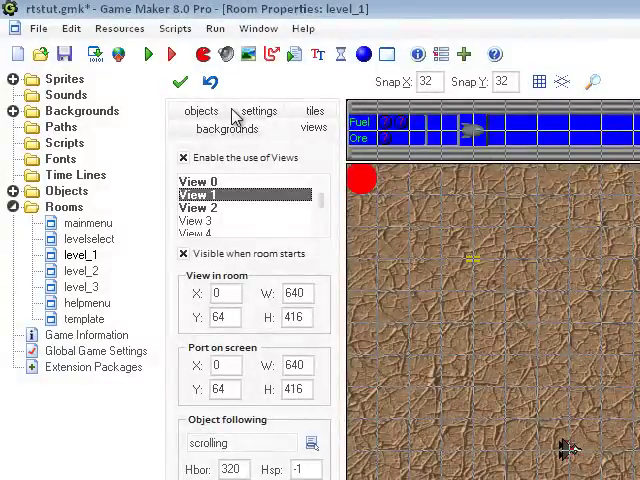
pyautogui.moveTo(232, 115)
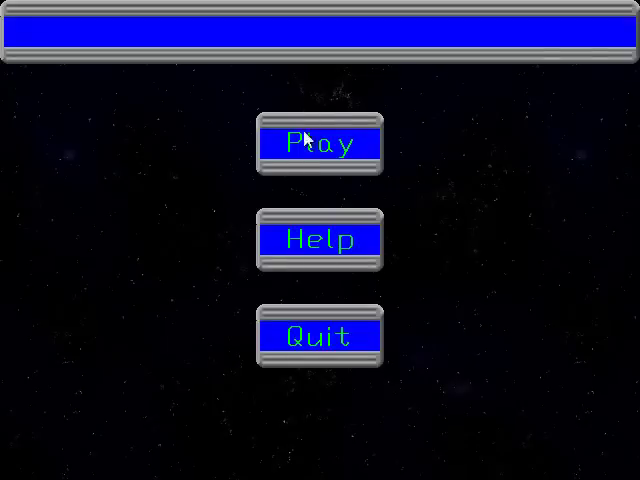
# - Choose Play from the game's main menu and start stage 1
pyautogui.click(320, 143)
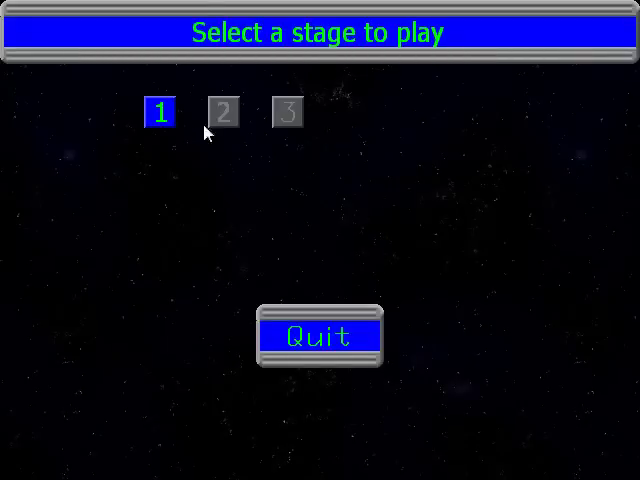
pyautogui.click(160, 111)
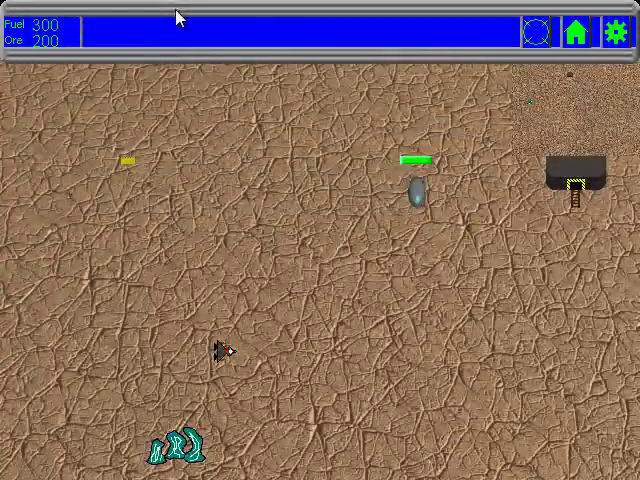
pyautogui.moveTo(185, 218)
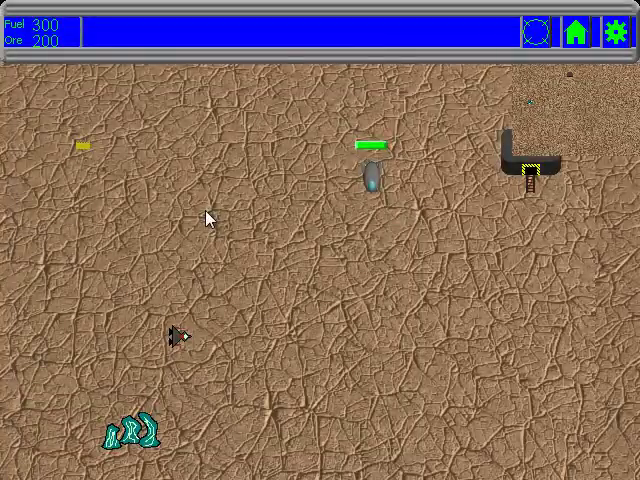
pyautogui.moveTo(237, 205)
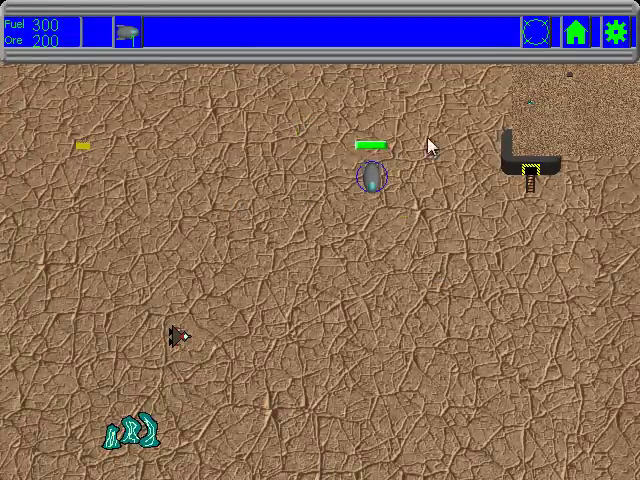
# - Drag a box down-left from the top centre to try selecting the unit
pyautogui.moveTo(430, 142); pyautogui.dragTo(178, 346)
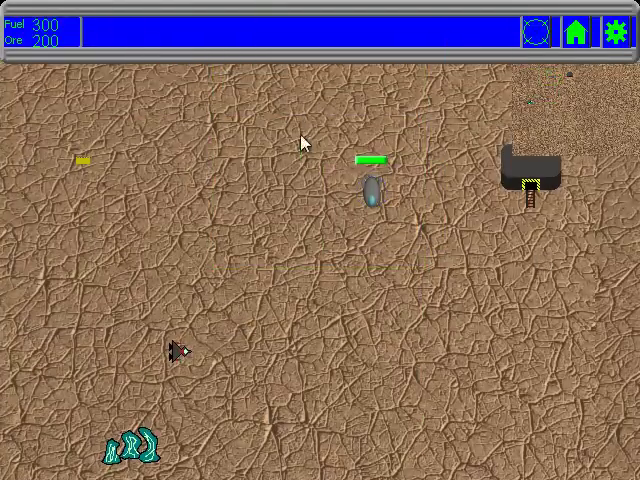
pyautogui.moveTo(500, 380)
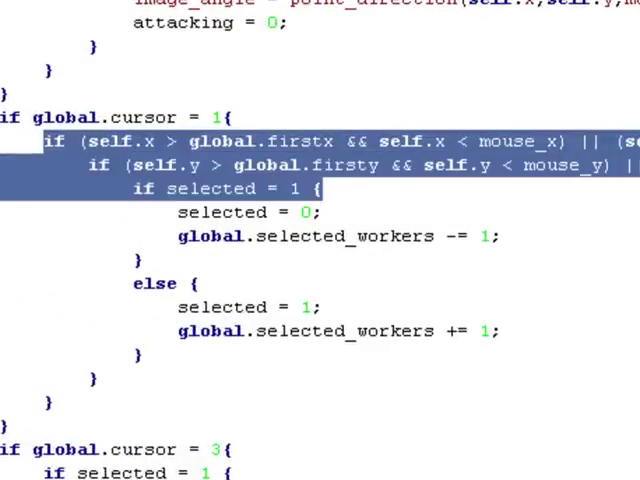
# - Add the reversed comparison self.x < global.firstx to the selection condition
pyautogui.click(453, 189)
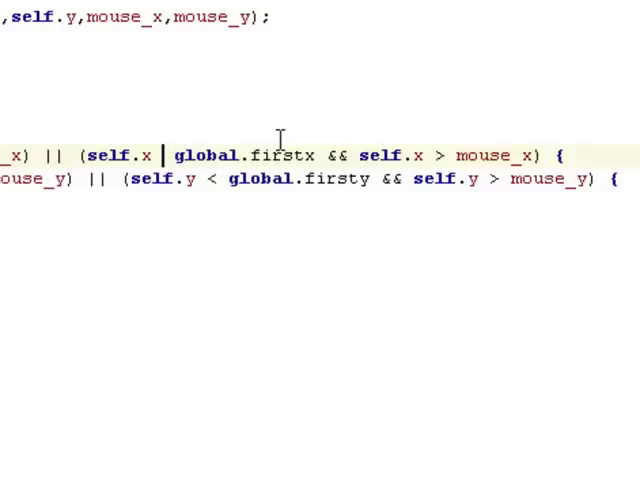
pyautogui.write('<')
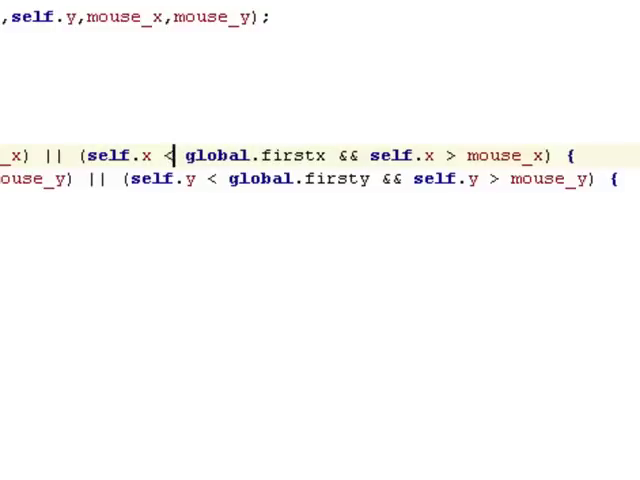